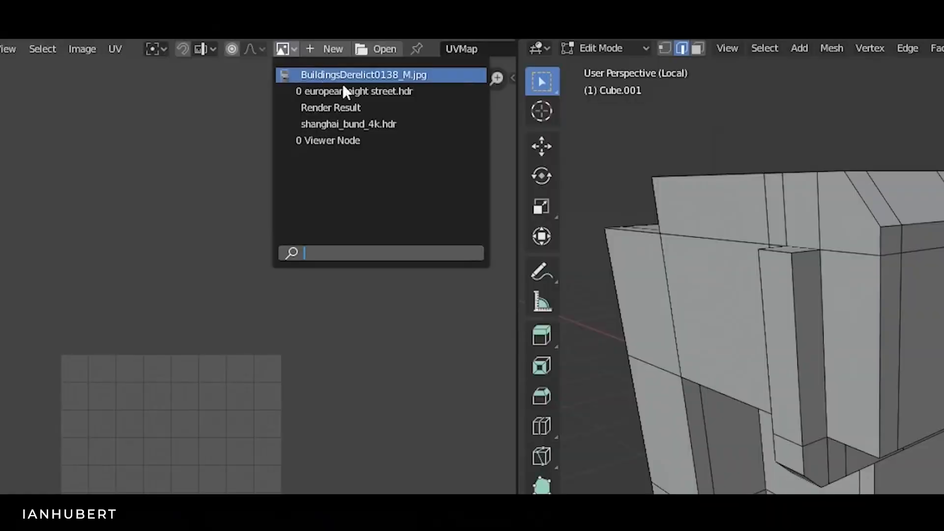
Display the BuildingsDerelict0138_M.jpg texture beside the building mesh being UV mapped.
click(364, 75)
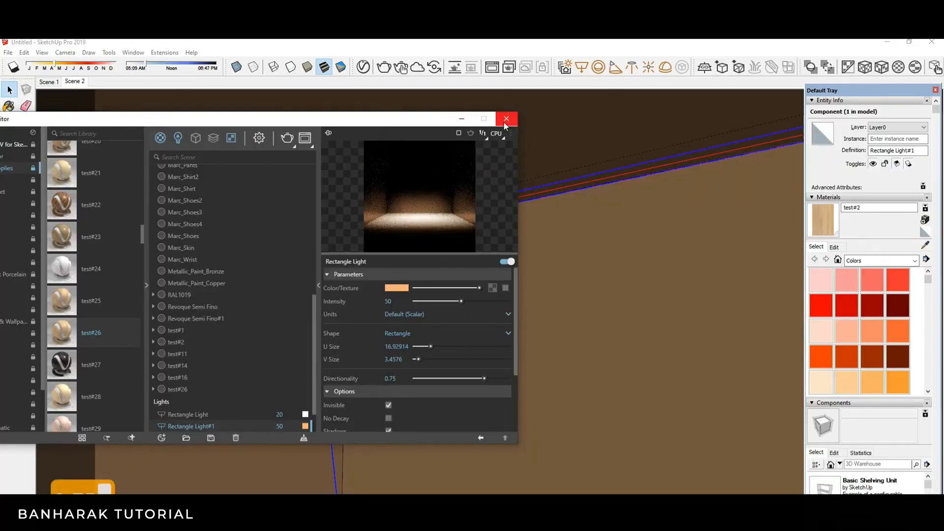
Close the V-Ray Asset Editor to return to the SketchUp model.
click(507, 119)
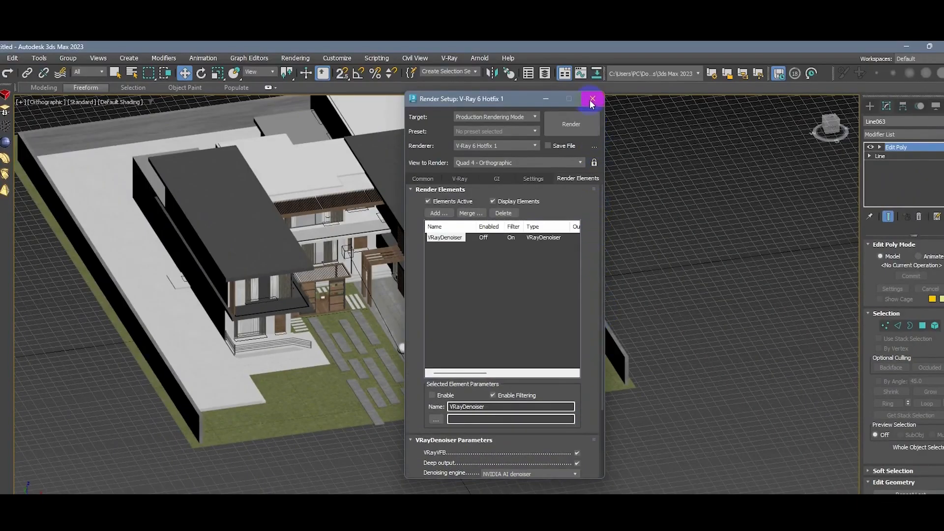
Close Render Setup with the VRayDenoiser added and start the lounge-chair render in the VFB.
click(592, 98)
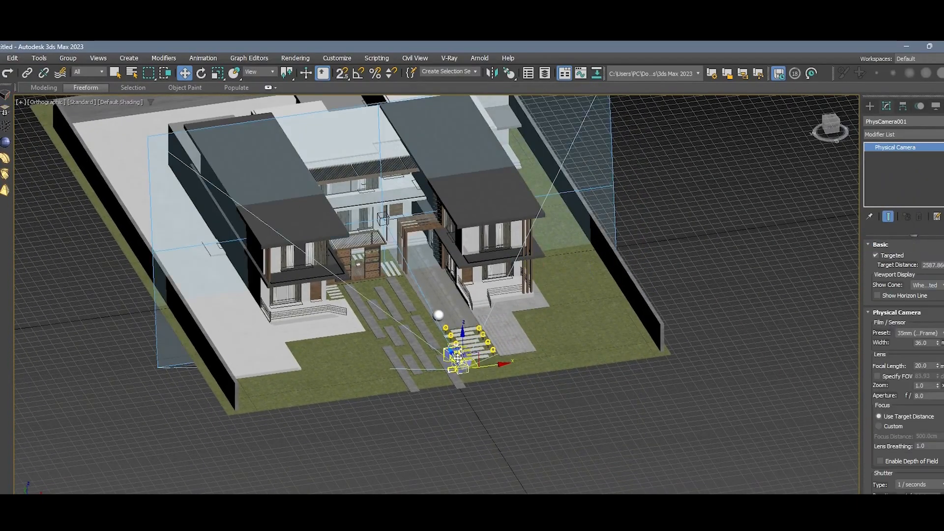
scroll(down, 3)
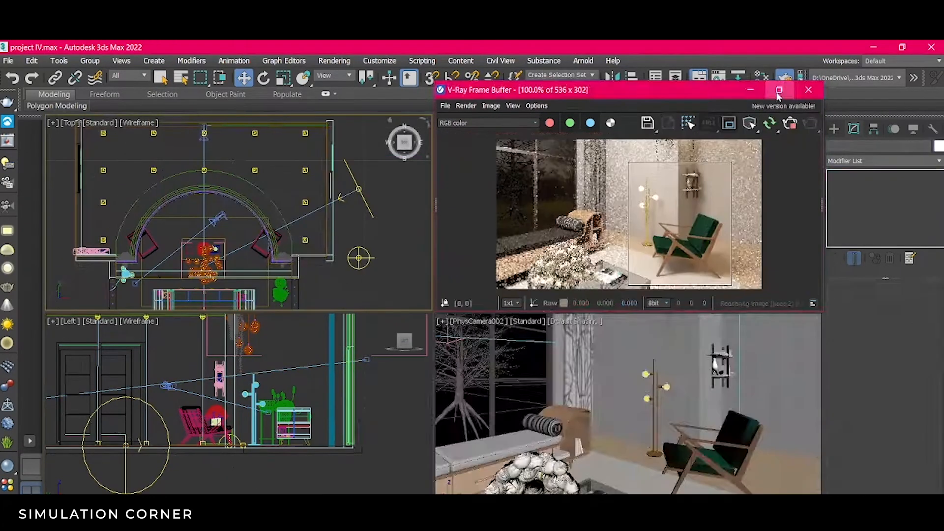
Maximize the frame buffer and inspect a render region in Normals then Lighting debug shading.
click(779, 90)
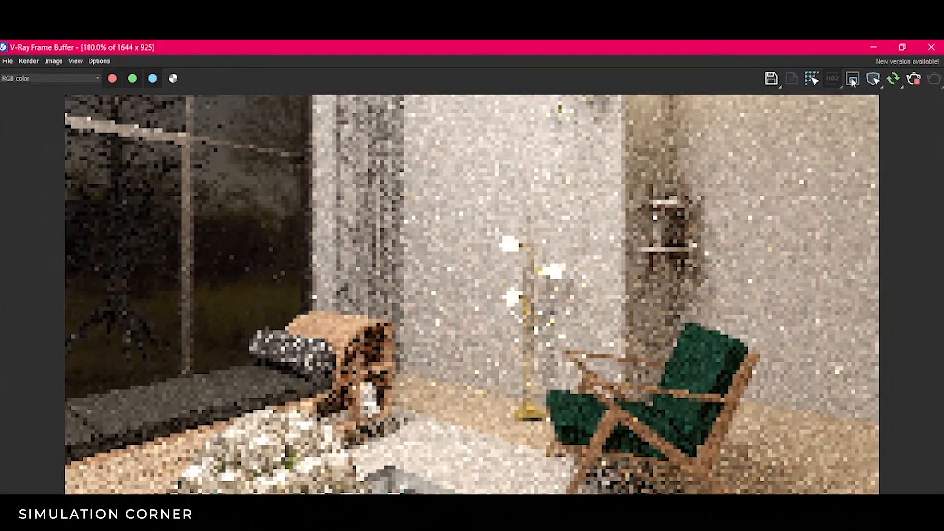
click(852, 79)
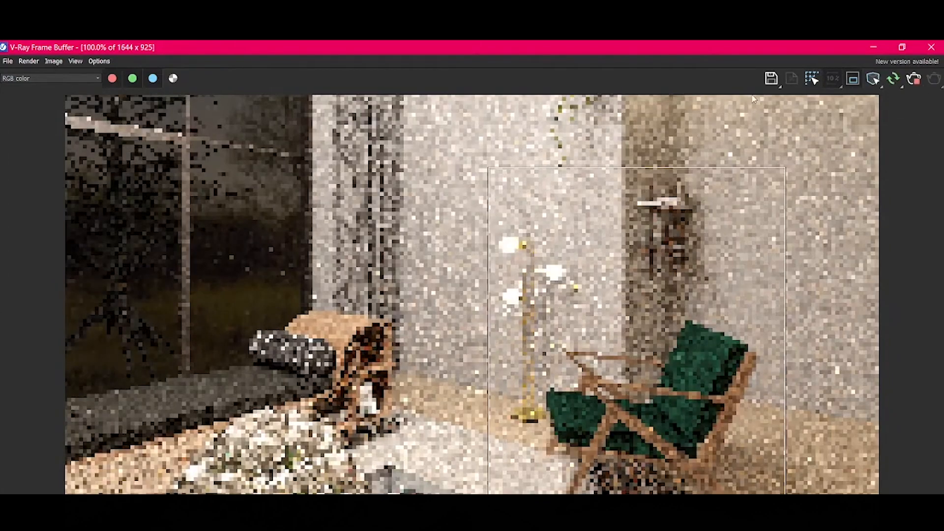
click(874, 79)
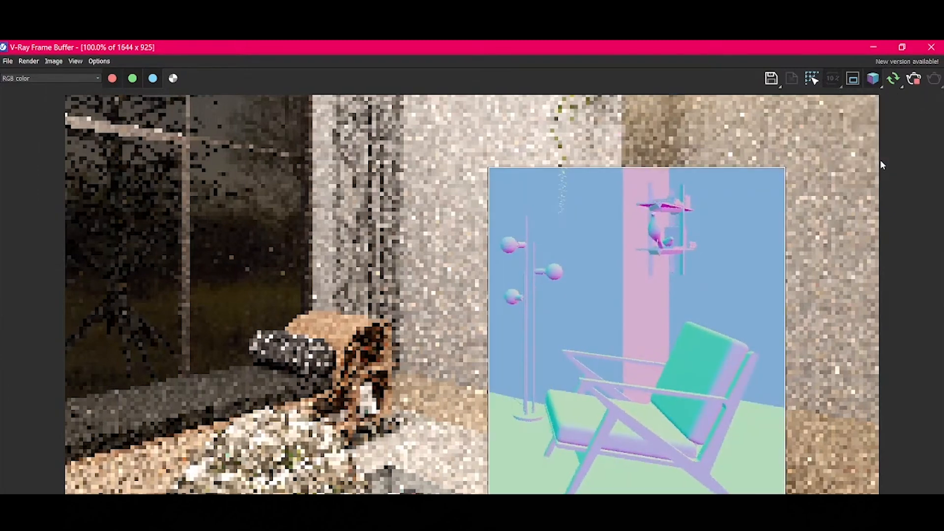
click(873, 79)
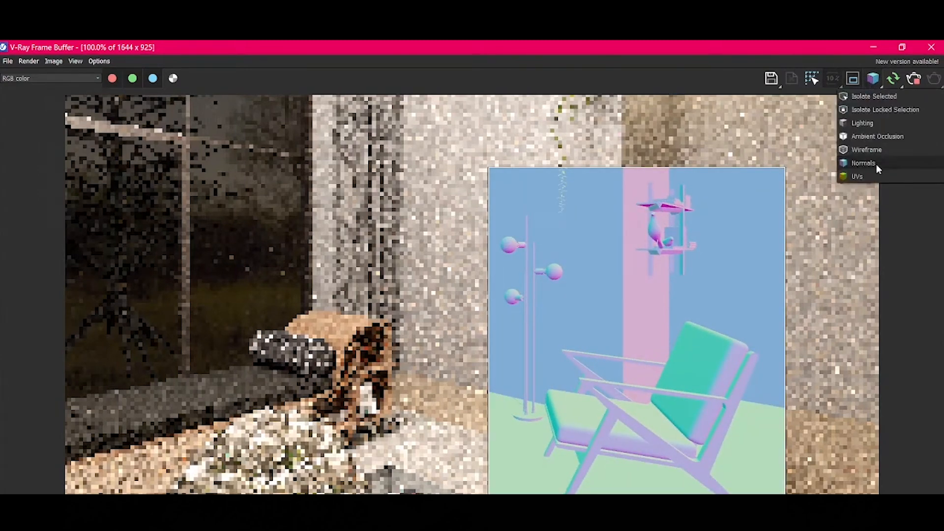
click(864, 163)
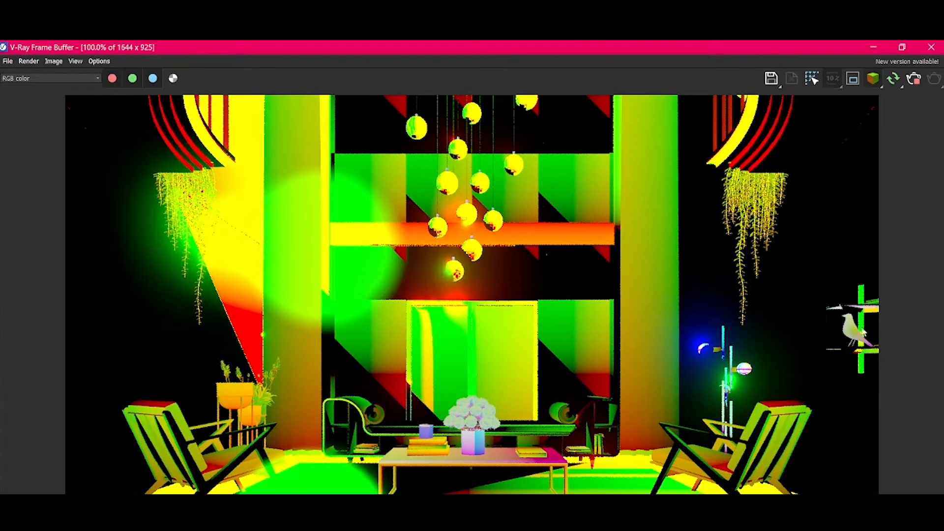
Bring up the frame buffer settings on the History page.
click(874, 78)
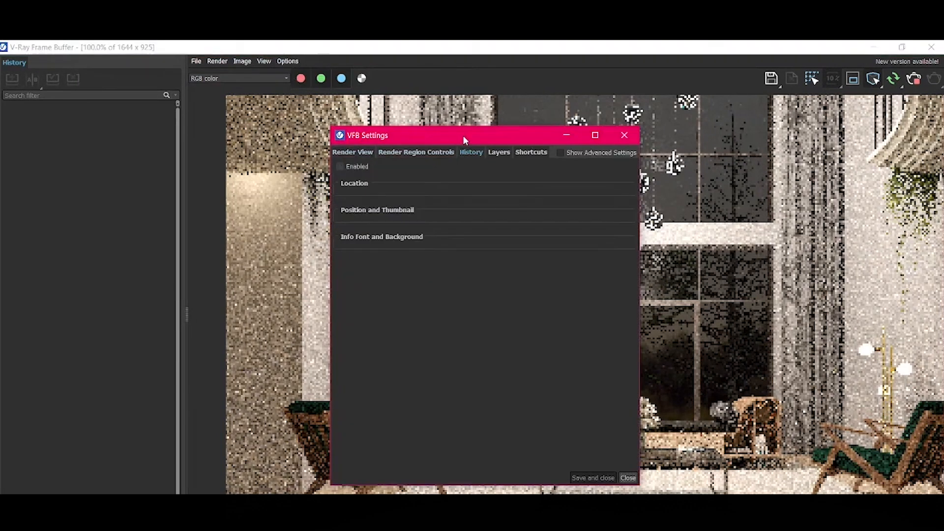
Raise the Exposure display correction on the marble bathroom render to about 0.459.
click(341, 166)
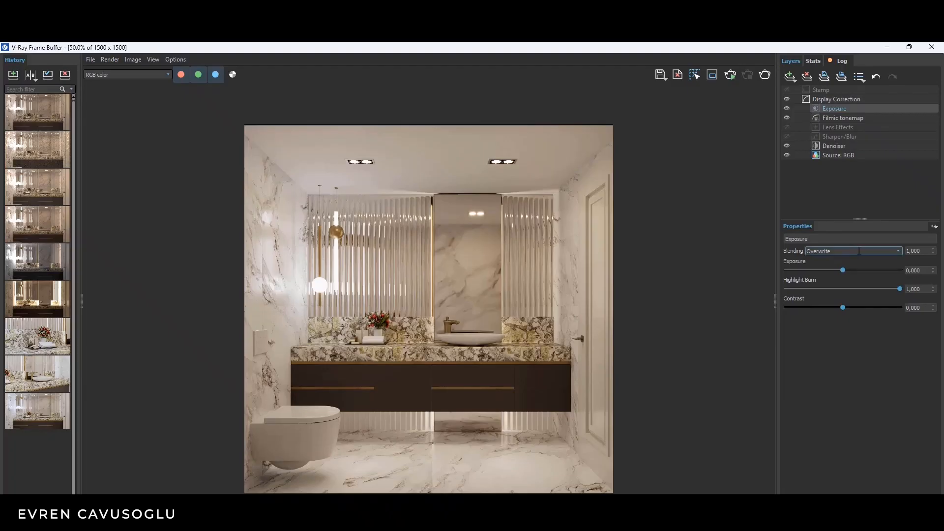
drag(843, 270, 849, 270)
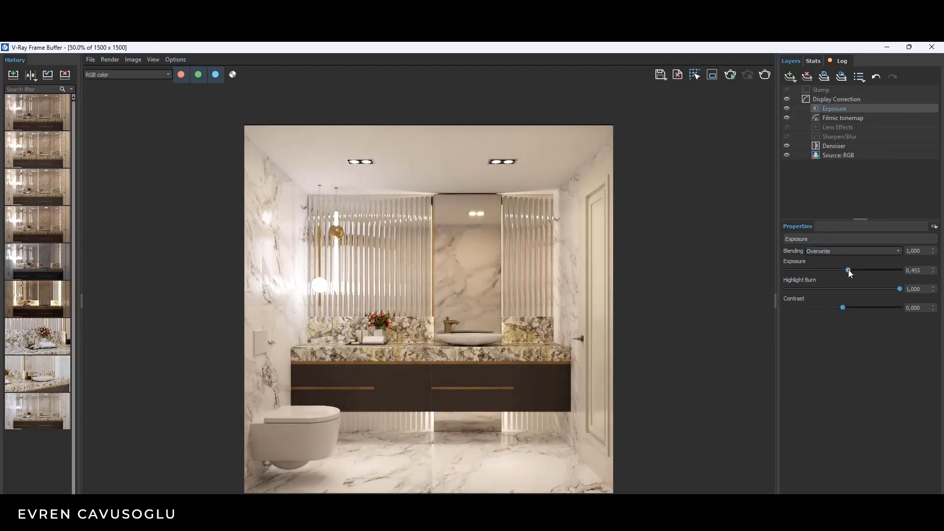
drag(848, 271, 850, 270)
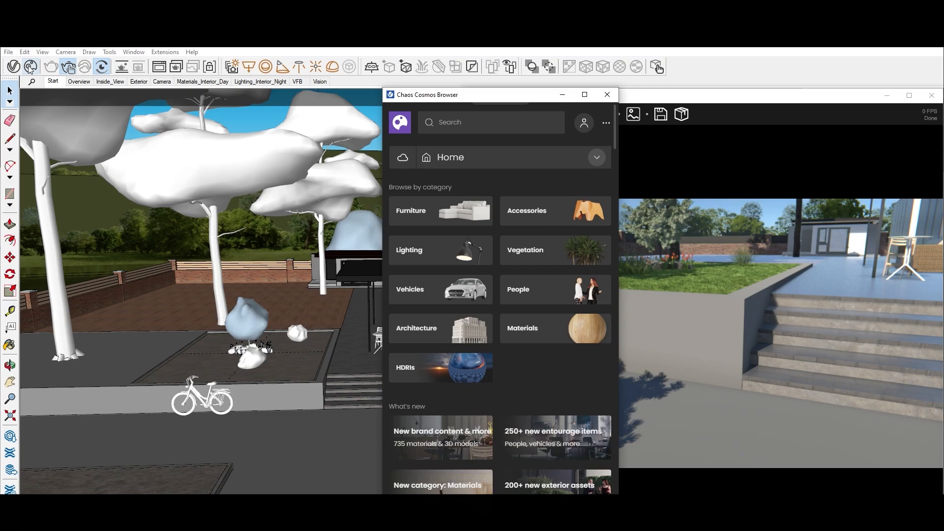
Bring up the Chaos Cosmos Browser beside the park model and its live render.
click(522, 328)
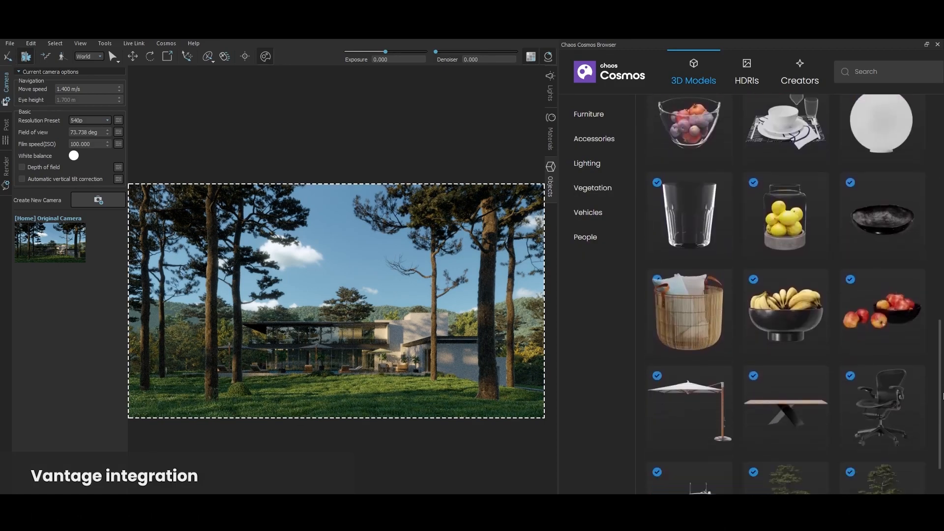
Scroll through the downloaded 3D model assets in the Cosmos library in Vantage.
scroll(down, 3)
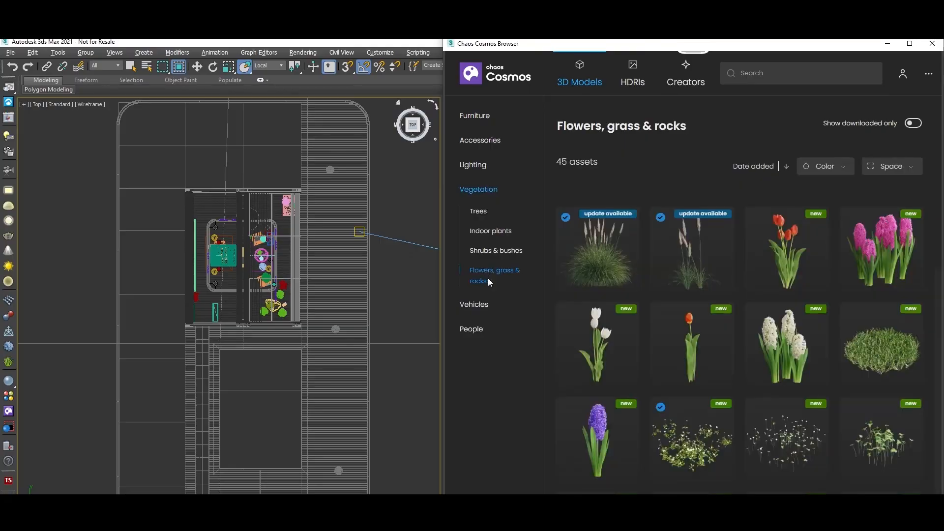
Search the Cosmos vegetation assets for 'maple' and 'elm' trees for the site plan.
click(496, 250)
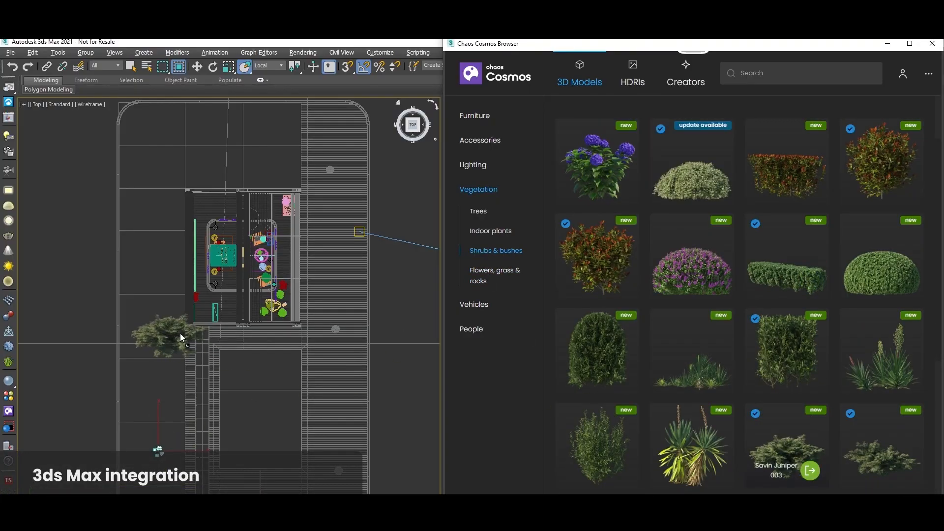
text(maple)
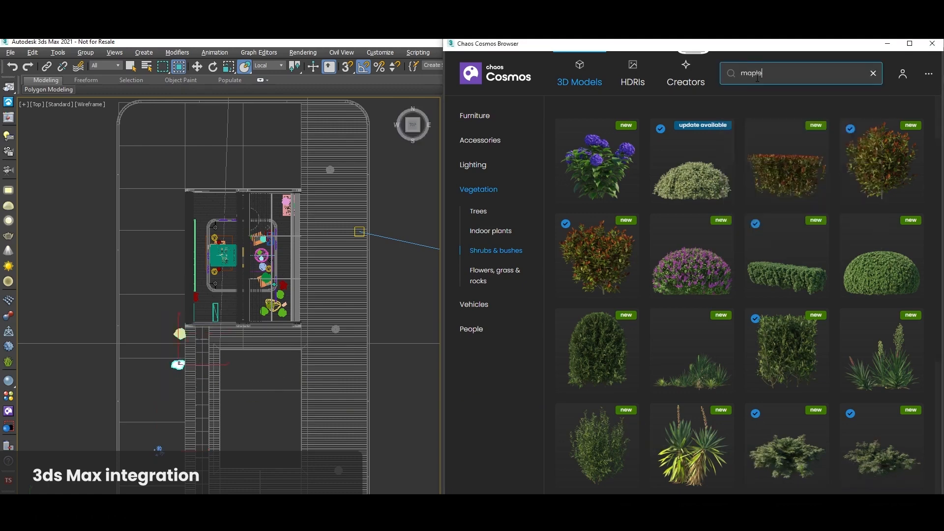
text(elm)
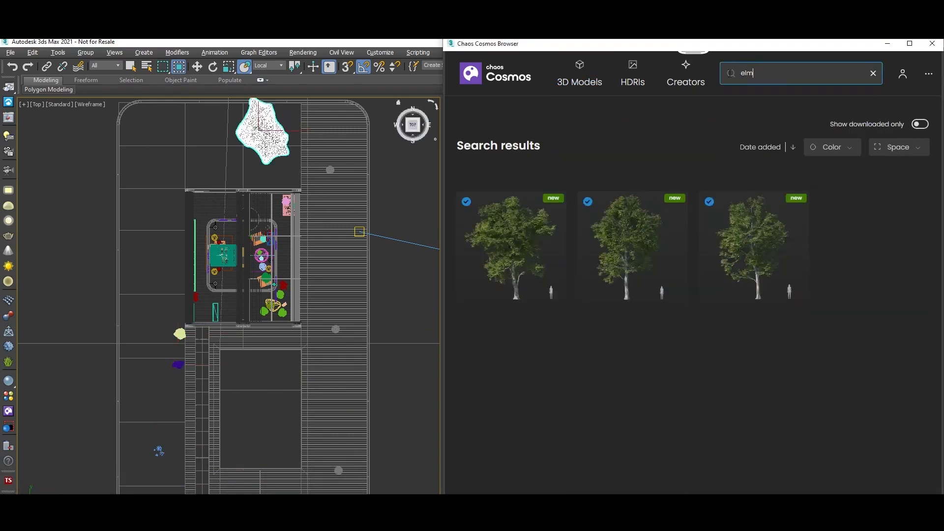
Browse the Cosmos People category and pick an asset from it.
click(471, 239)
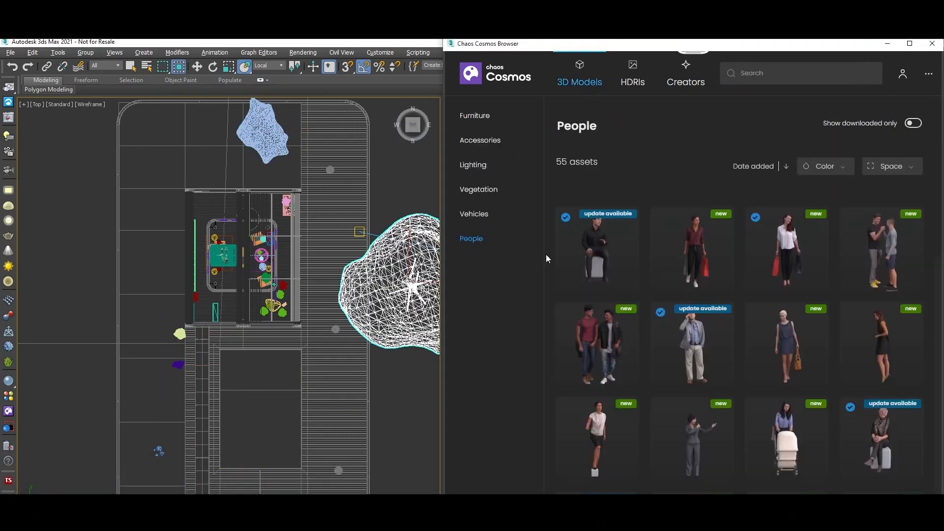
scroll(down, 3)
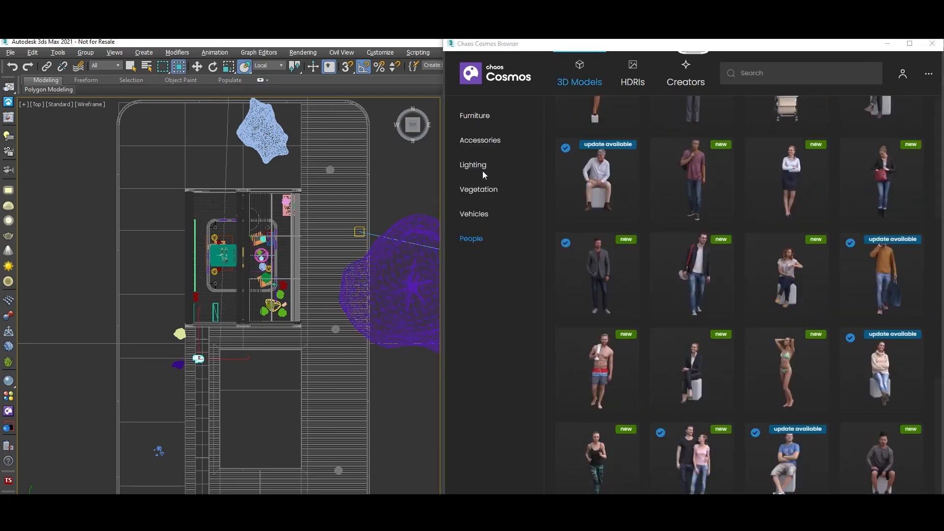
click(473, 164)
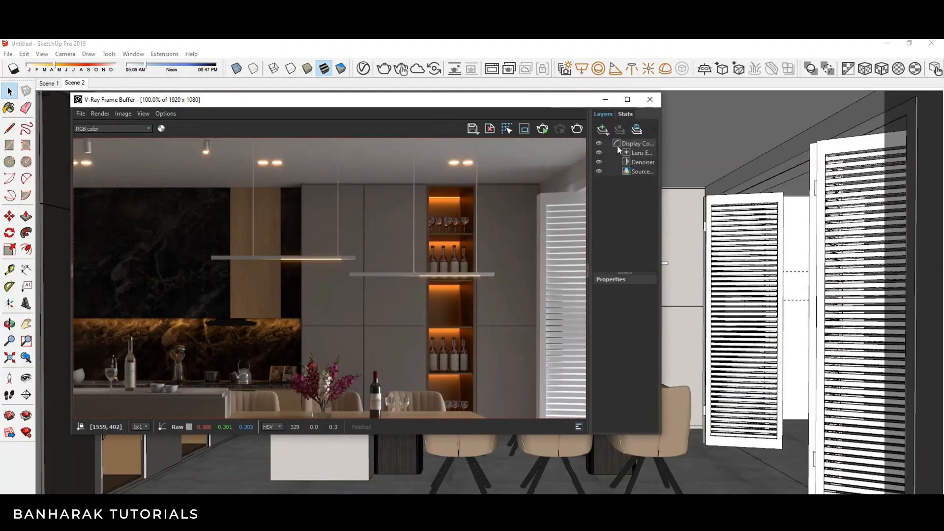
Show the finished kitchen render with its Denoiser layer in the V-Ray frame buffer.
click(641, 153)
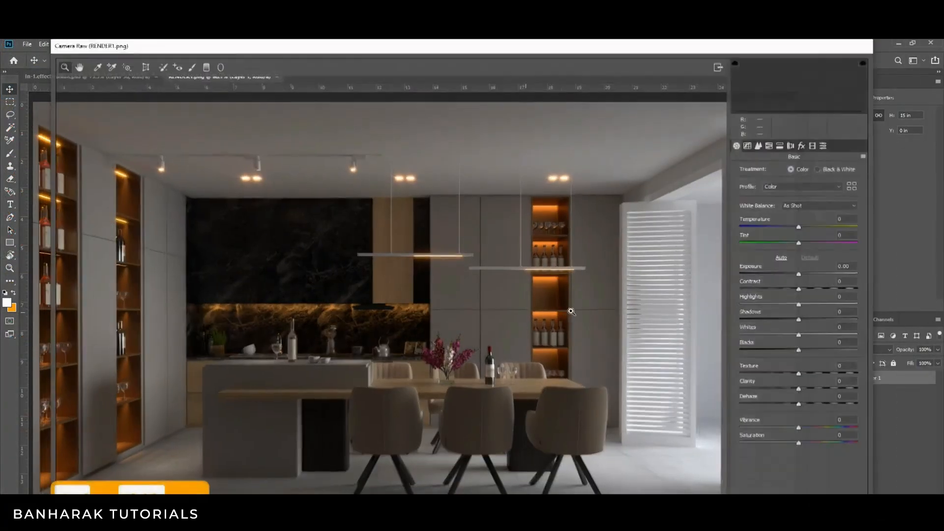
Adjust a Camera Raw Basic slider on the RENDER1.png kitchen render.
drag(798, 273, 803, 273)
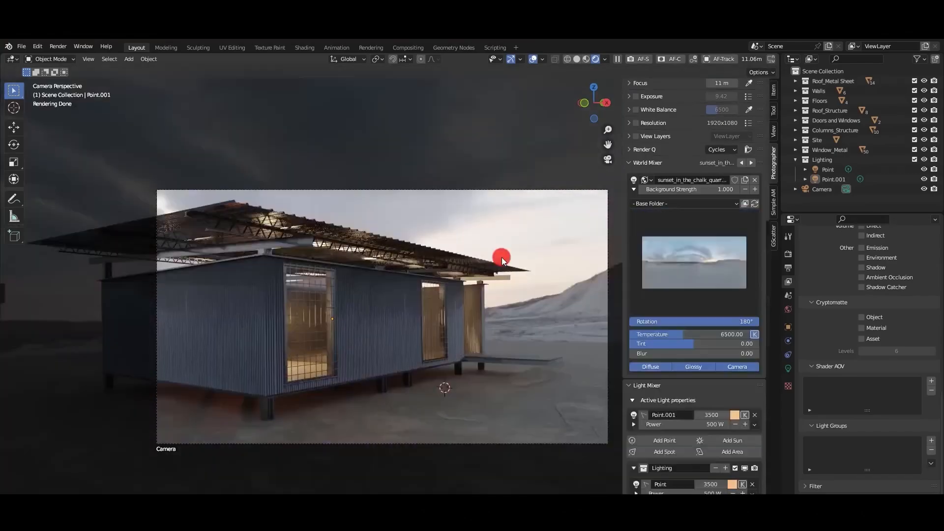
Drag Point.001 along the container house's roof edge and fine-tune its placement.
drag(502, 256, 476, 258)
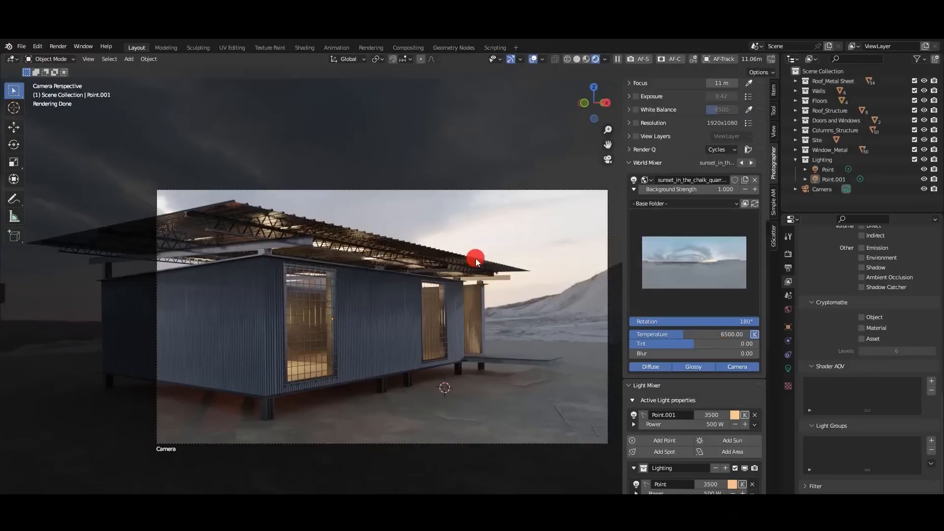
drag(476, 260, 464, 256)
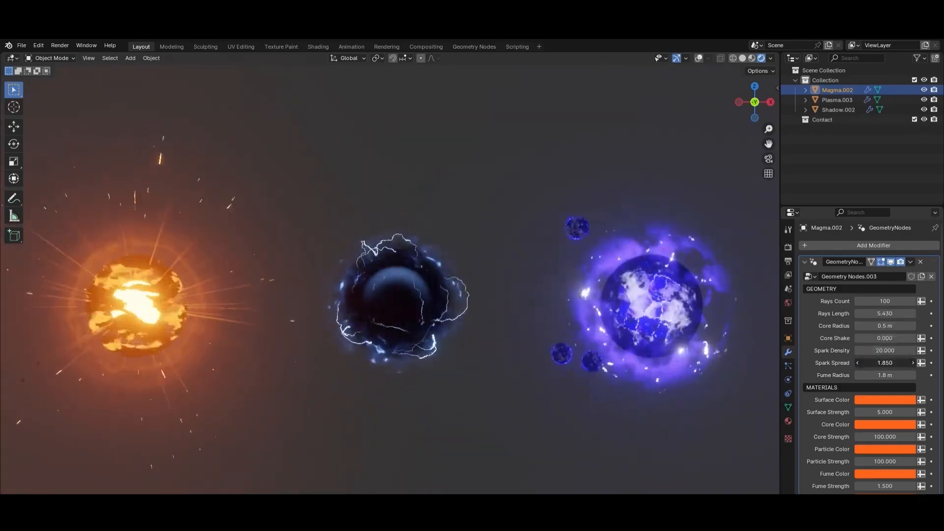
Select Plasma.003 in the Outliner and show its Geometry Nodes modifier inputs.
click(837, 99)
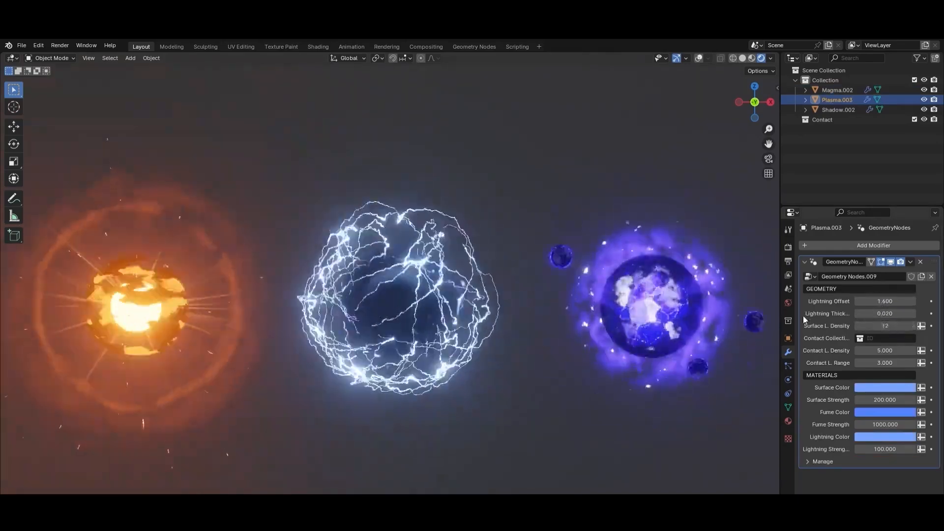
click(837, 110)
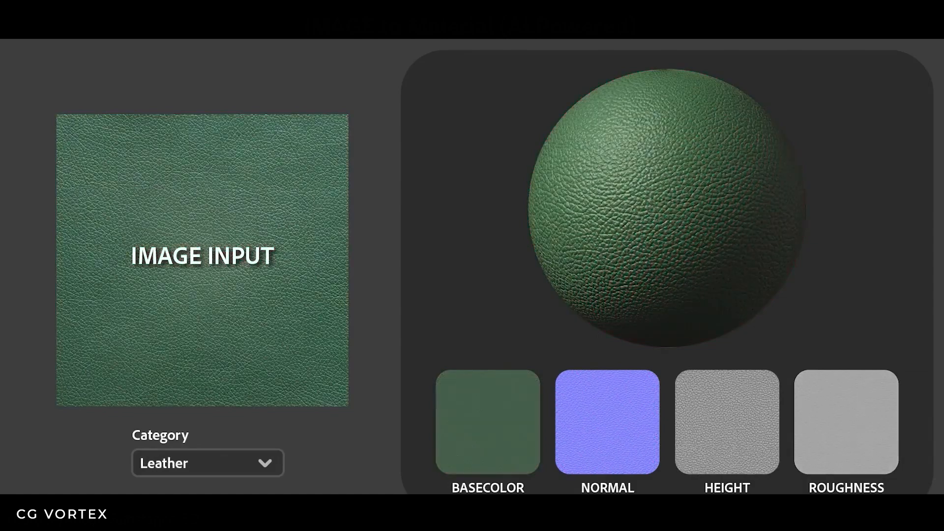
Generate materials from the scratched metal, pizza, rubber, brick wall and wooden plank photos.
click(207, 462)
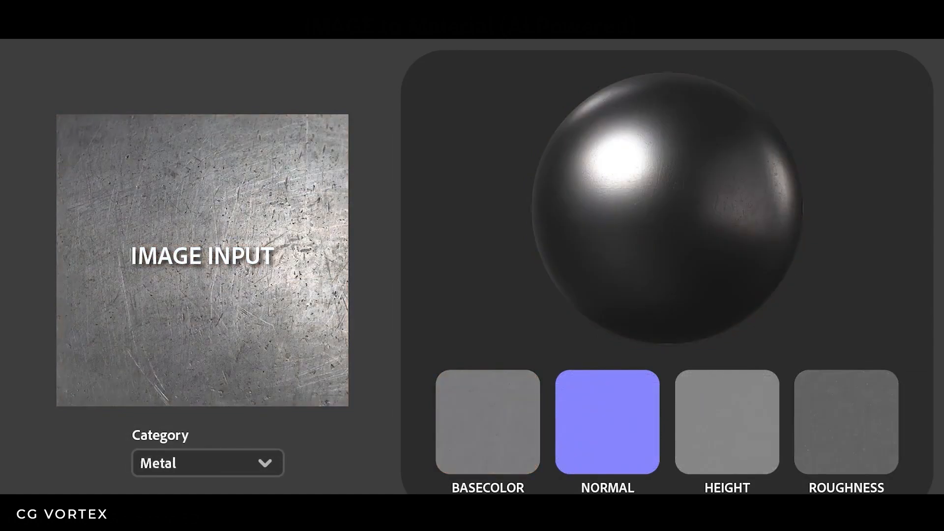
click(207, 463)
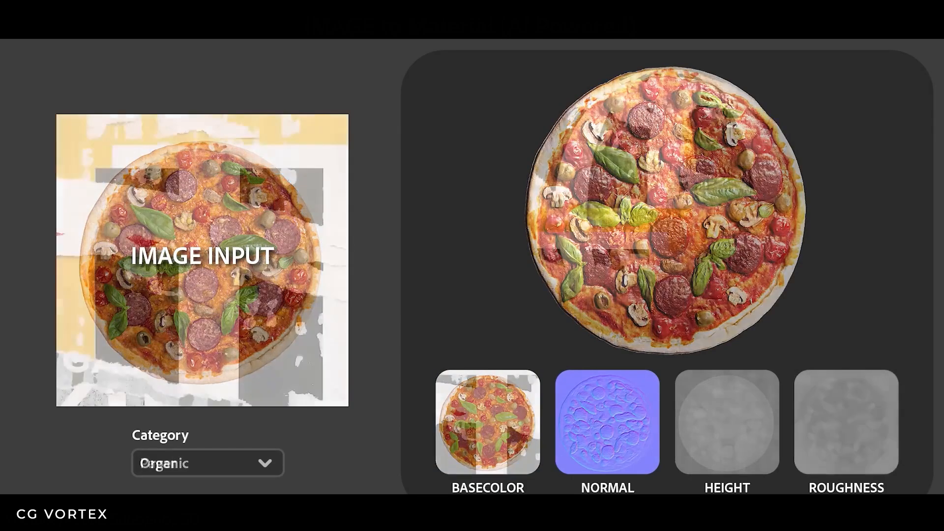
click(207, 463)
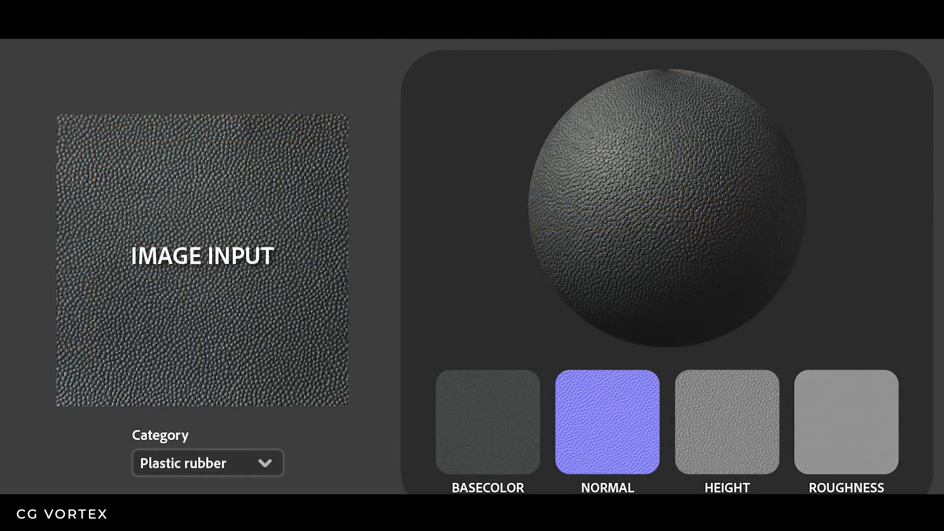
click(207, 462)
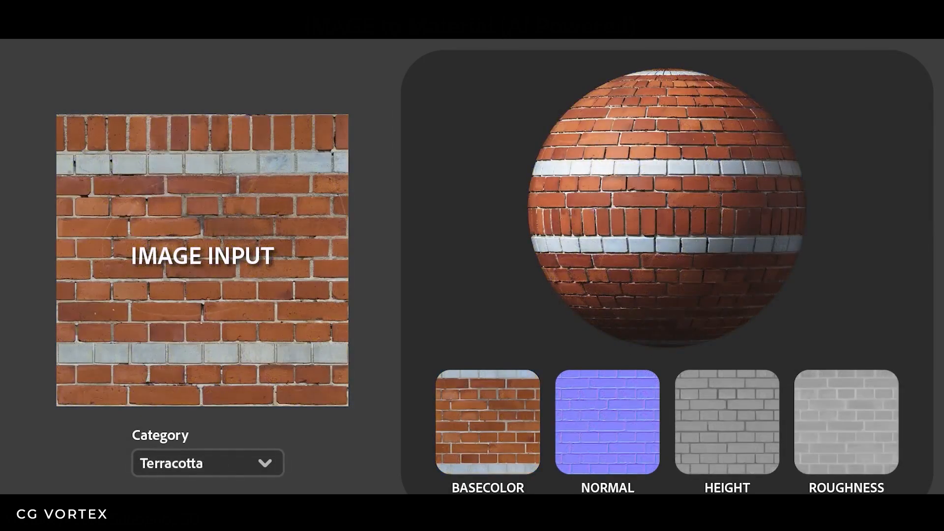
click(207, 463)
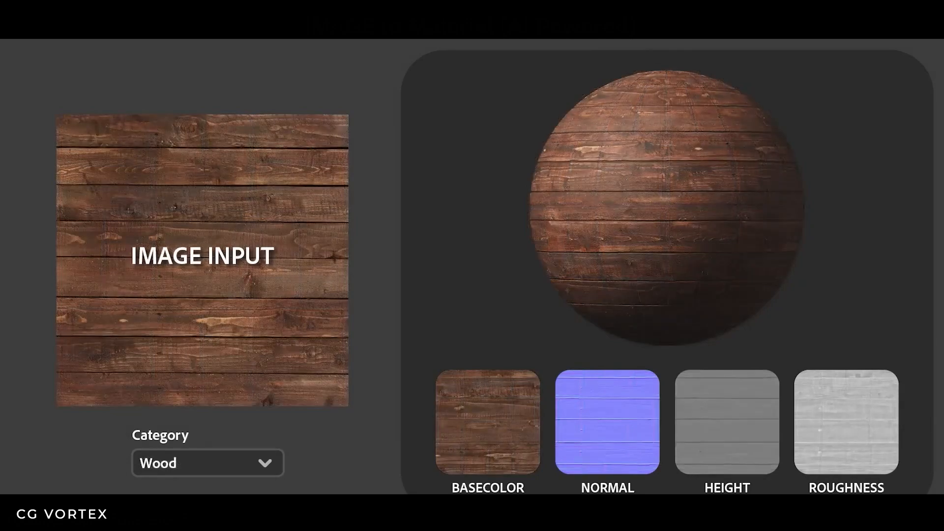